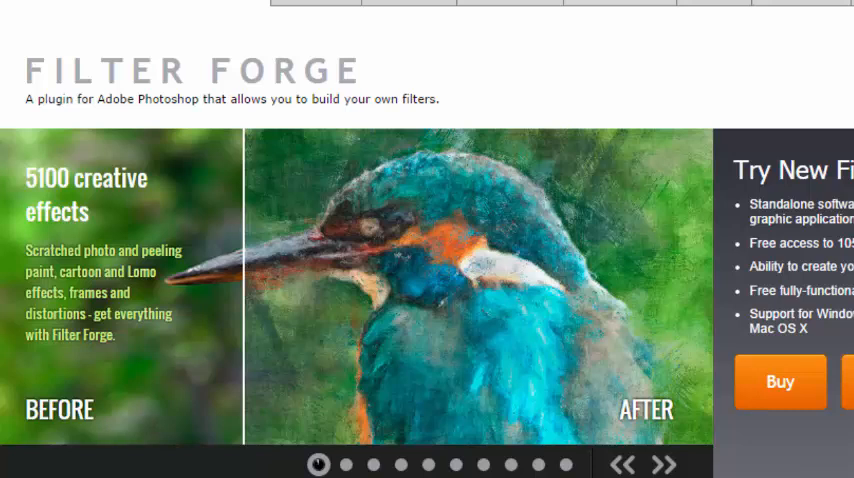
Download the Filter Forge 4 installer from the Filter Forge homepage.
{"action": "left_click", "coordinate": [346, 464]}
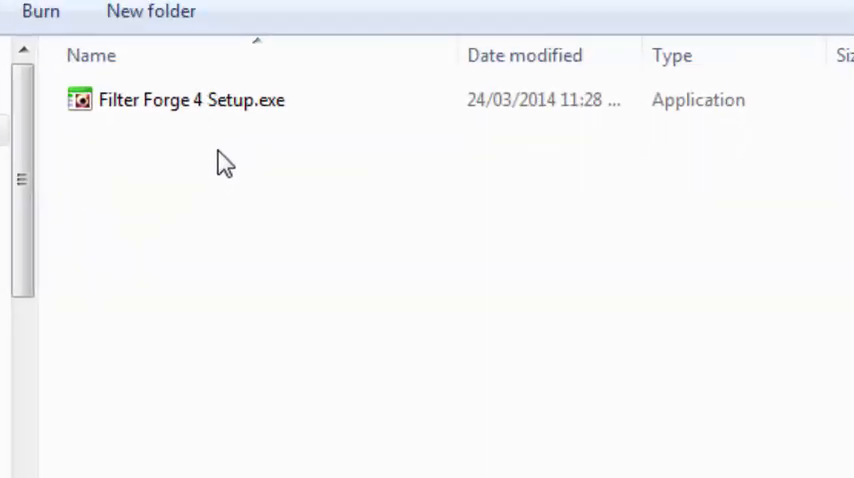
{"action": "mouse_move", "coordinate": [213, 167]}
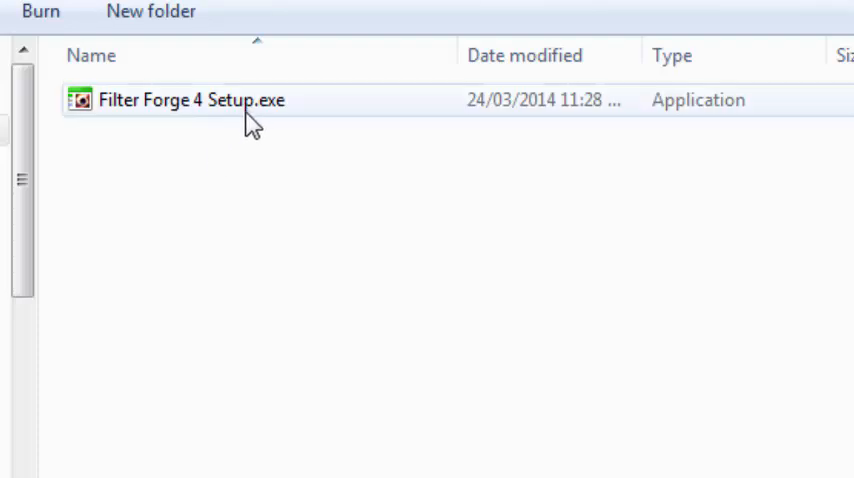
{"action": "mouse_move", "coordinate": [138, 107]}
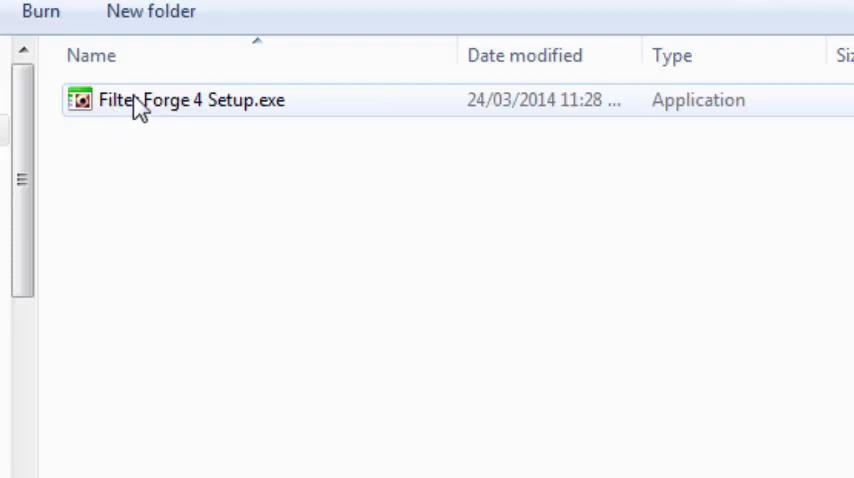
{"action": "mouse_move", "coordinate": [248, 112]}
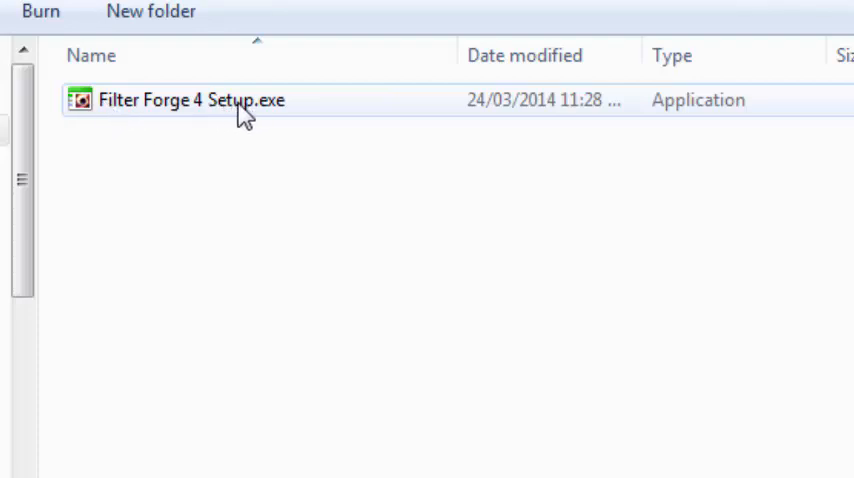
Run Filter Forge 4 Setup.exe, accept the license agreement, and reach the destination folder page.
{"action": "double_click", "coordinate": [200, 99]}
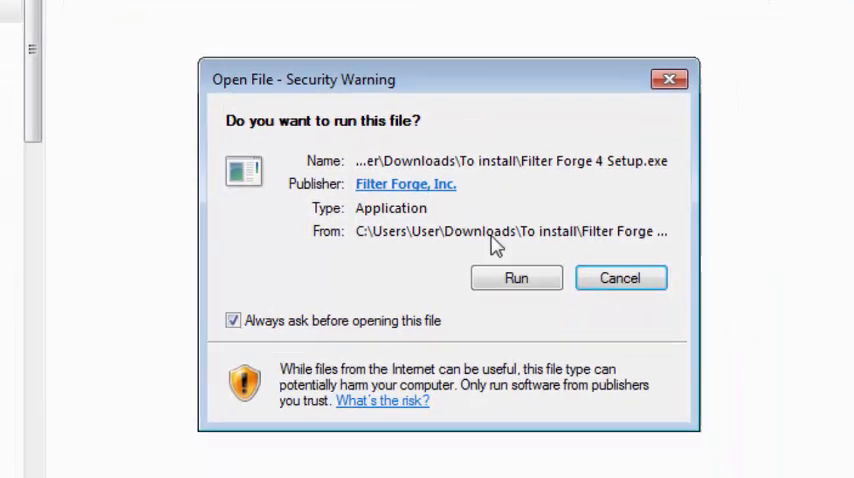
{"action": "left_click", "coordinate": [516, 277]}
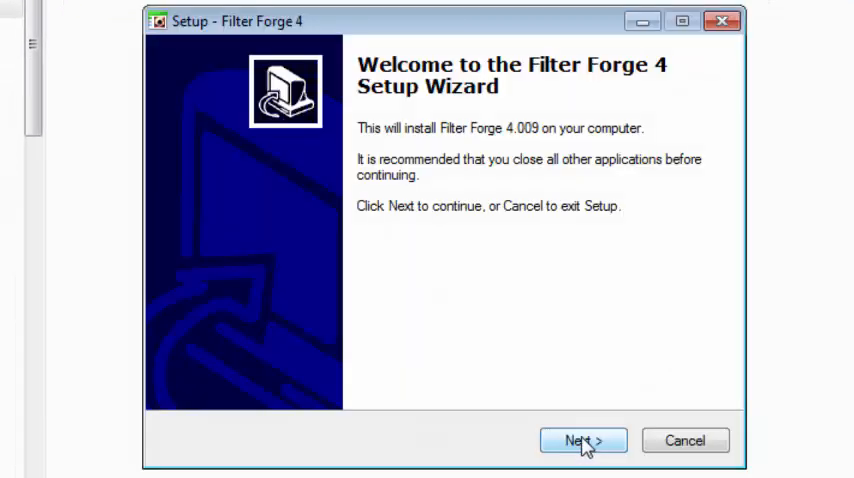
{"action": "left_click", "coordinate": [582, 440]}
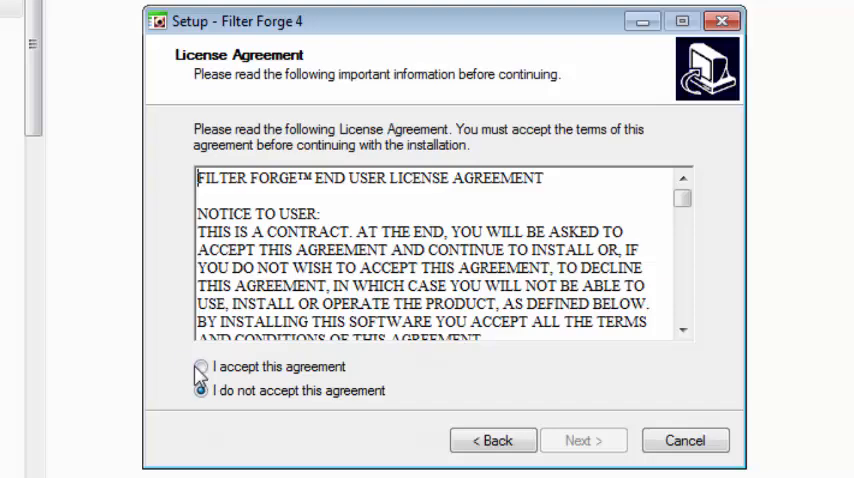
{"action": "left_click", "coordinate": [202, 372]}
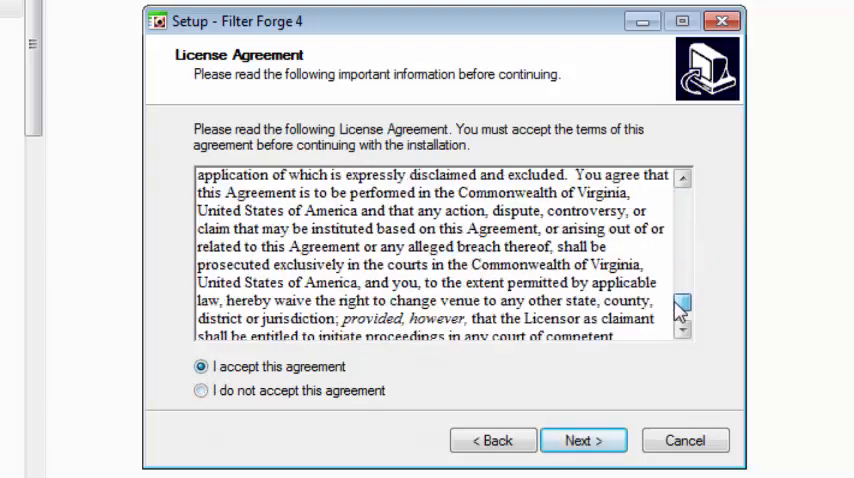
{"action": "left_click", "coordinate": [585, 440]}
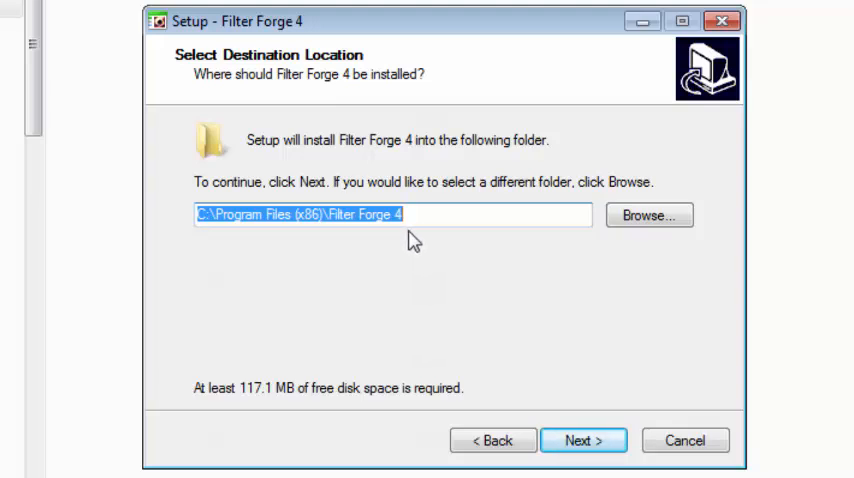
Install Filter Forge 4 to the default folder with all components, then finish the wizard.
{"action": "left_click", "coordinate": [586, 440]}
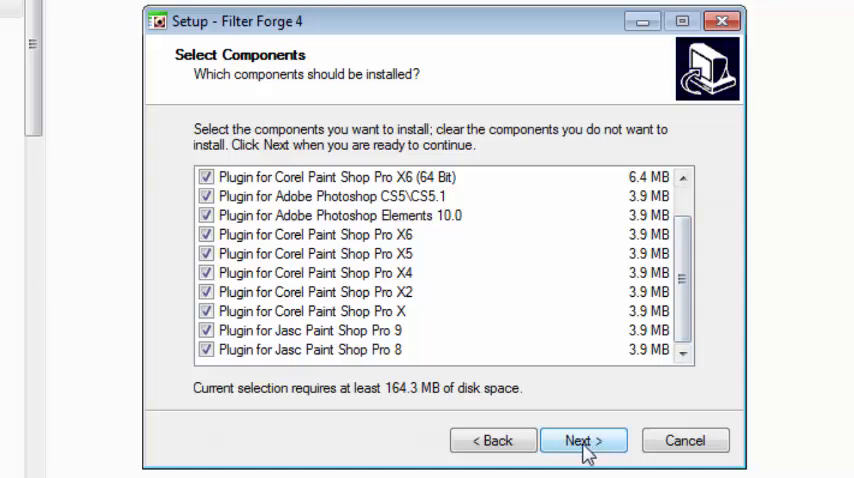
{"action": "left_click", "coordinate": [580, 441]}
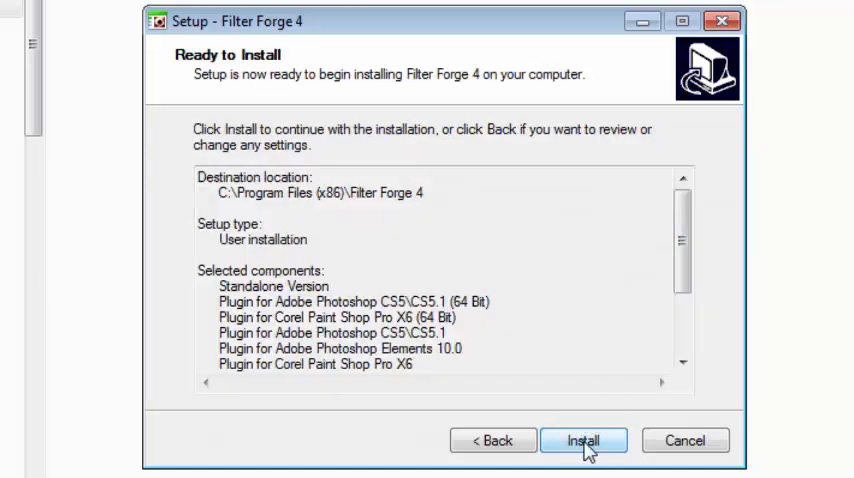
{"action": "left_click", "coordinate": [583, 440]}
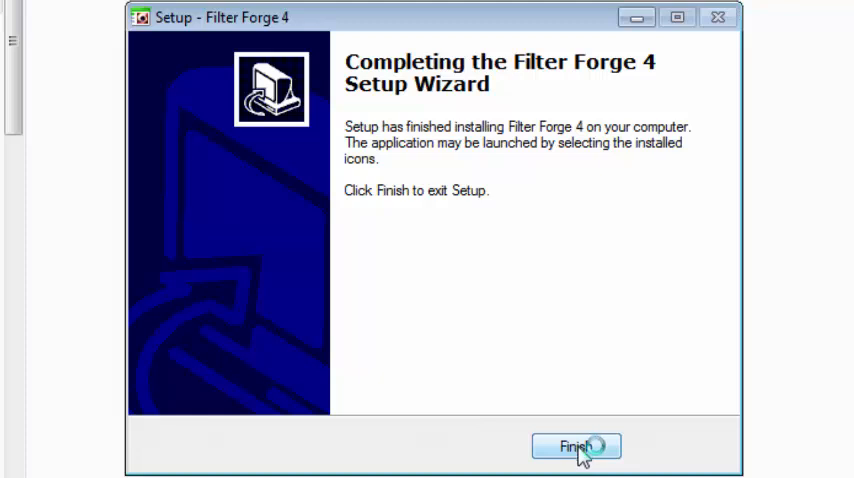
{"action": "left_click", "coordinate": [576, 445]}
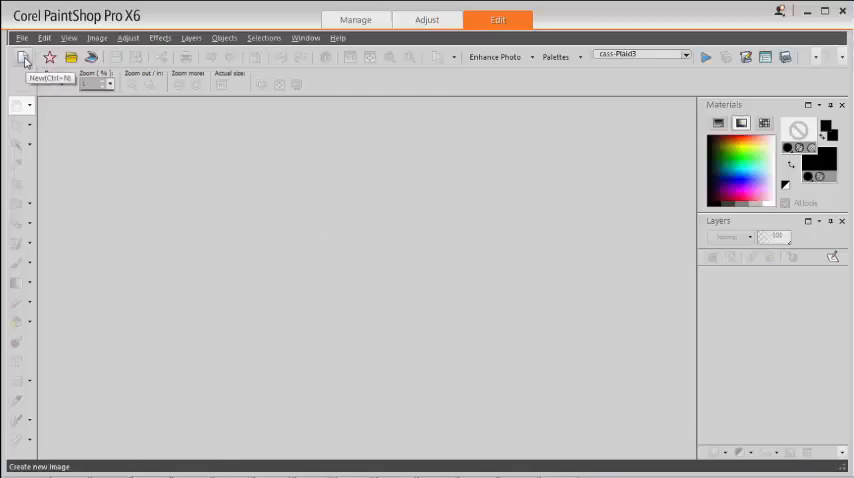
Create a new transparent raster image 2000 × 1000 pixels.
{"action": "left_click", "coordinate": [20, 57]}
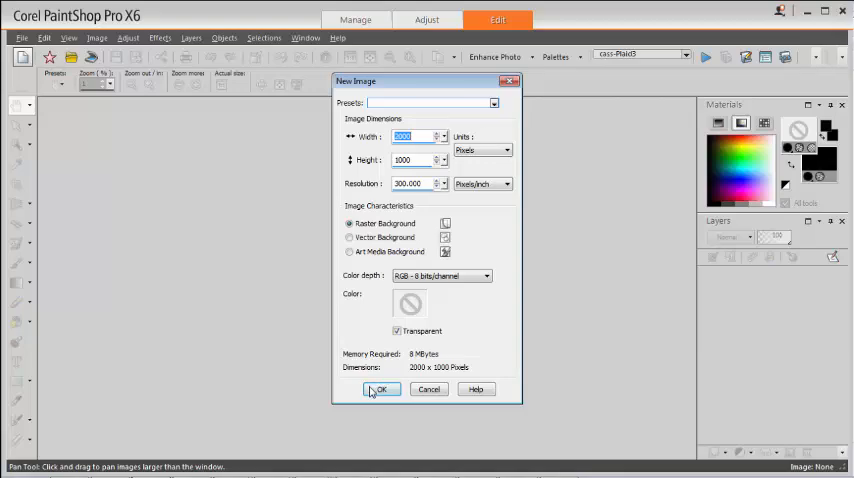
{"action": "left_click", "coordinate": [382, 389]}
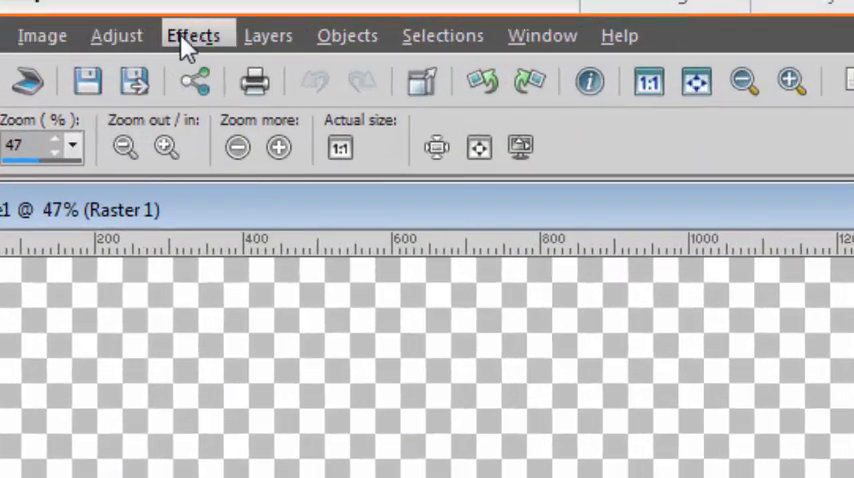
Launch Filter Forge 4 from Effects > Plugins > Filter Forge.
{"action": "left_click", "coordinate": [194, 34]}
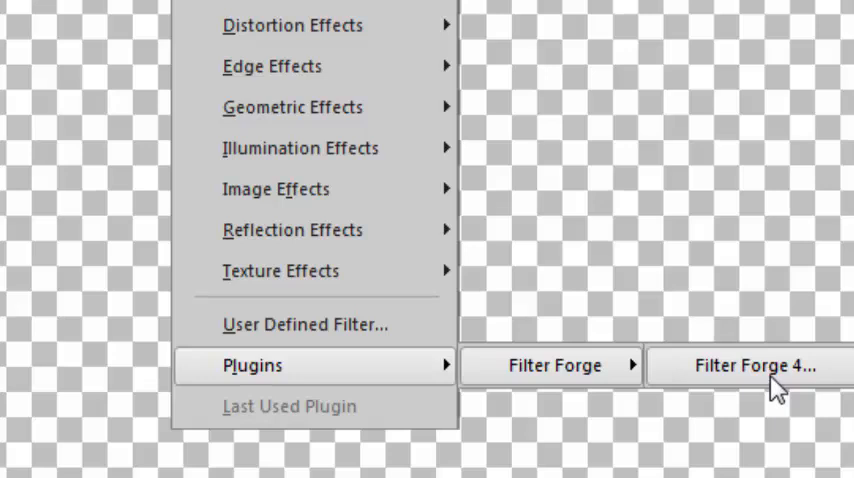
{"action": "left_click", "coordinate": [758, 366]}
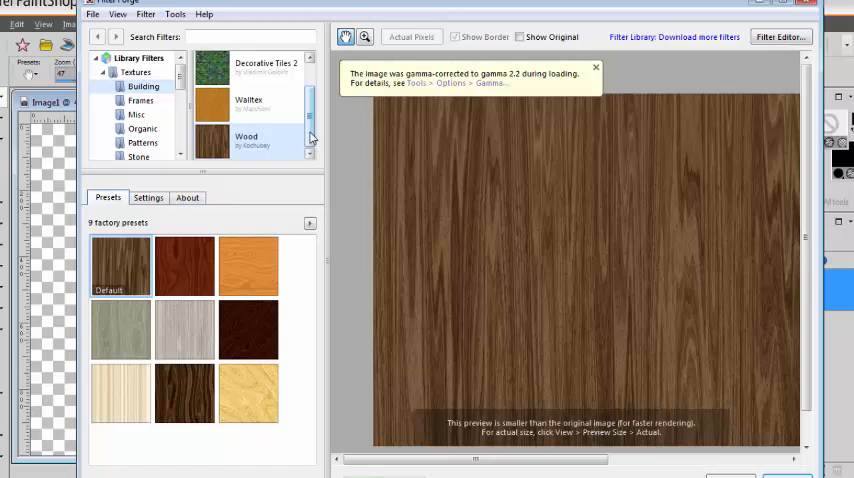
Load Decorative Tiles 2 from Textures > Building and show its settings.
{"action": "left_click", "coordinate": [137, 74]}
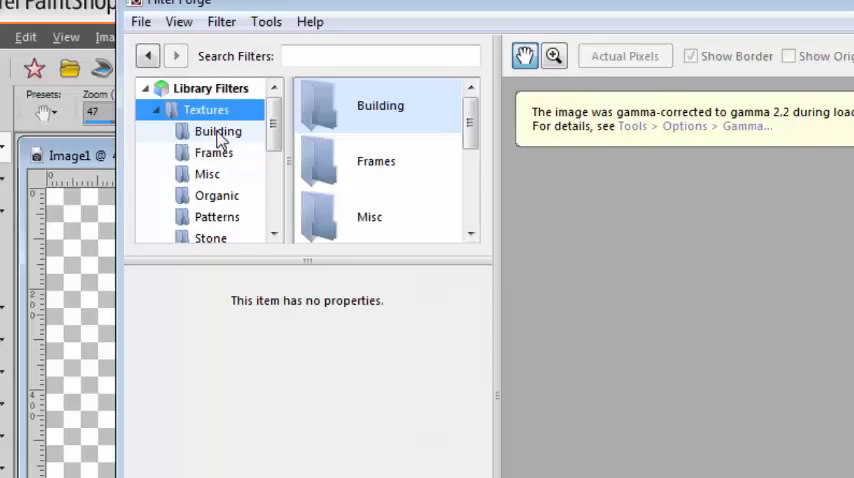
{"action": "left_click", "coordinate": [218, 131]}
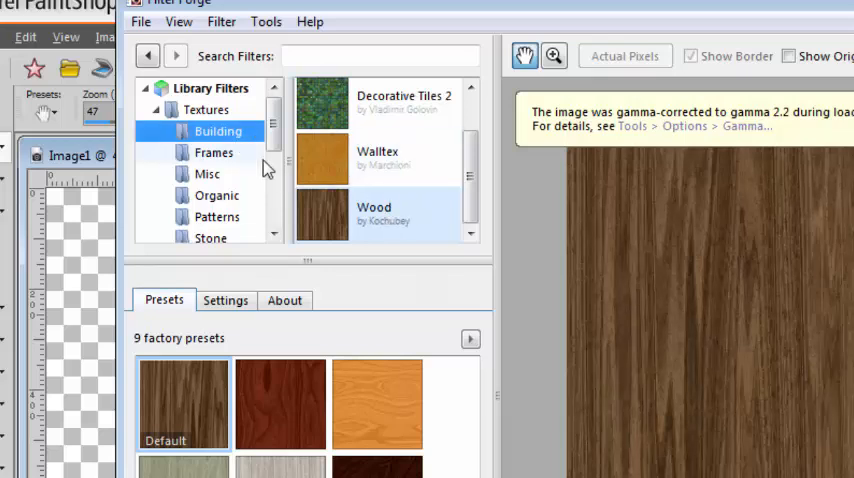
{"action": "scroll", "scroll_direction": "down", "scroll_amount": 3}
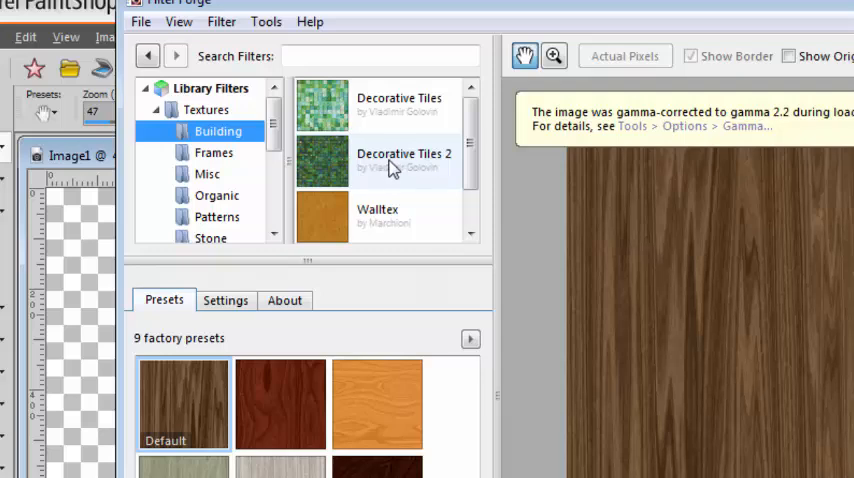
{"action": "left_click", "coordinate": [404, 160]}
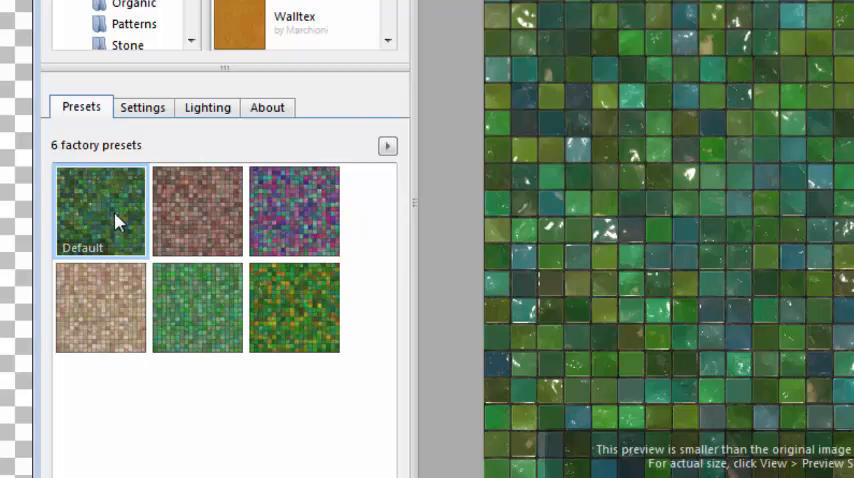
{"action": "left_click", "coordinate": [142, 107]}
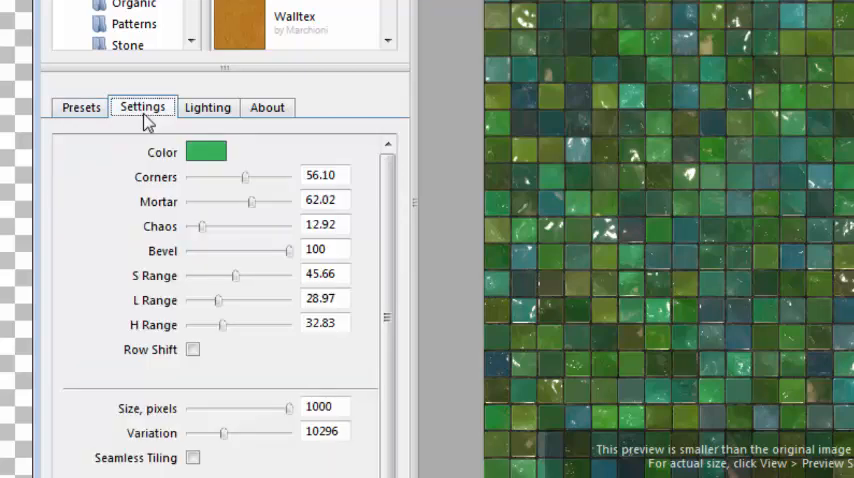
Set the Decorative Tiles 2 tile colour to purple 9436B1.
{"action": "left_click", "coordinate": [206, 151]}
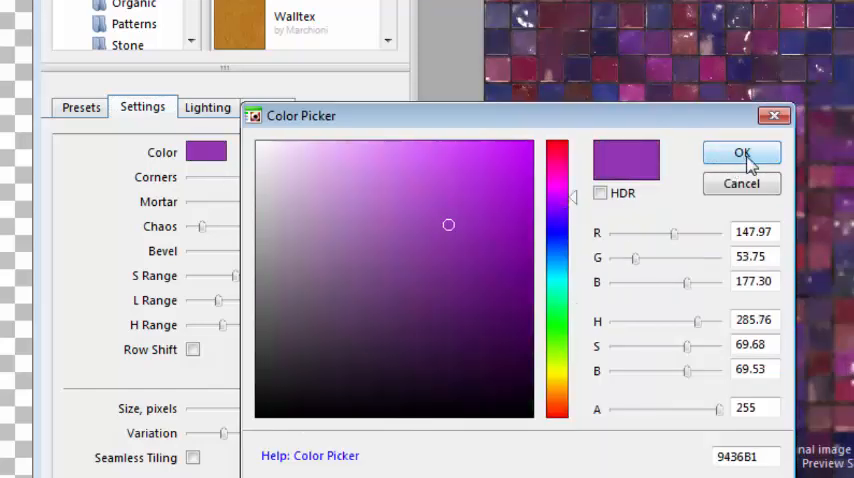
{"action": "left_click", "coordinate": [740, 152]}
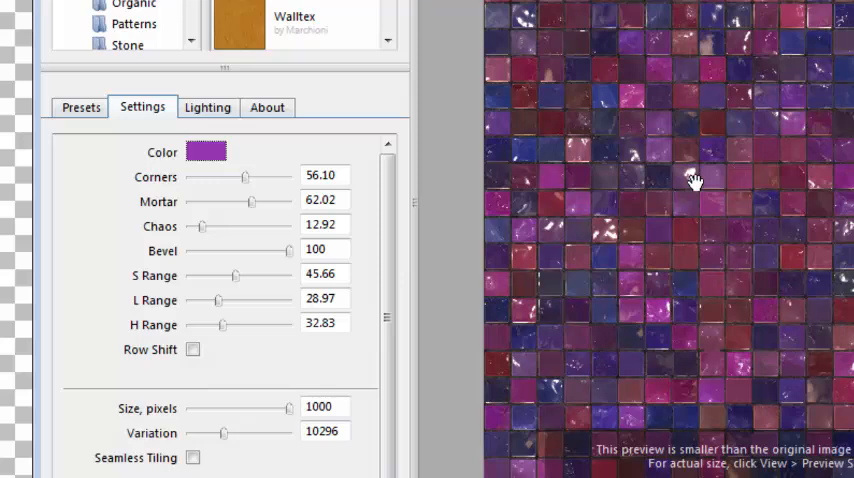
{"action": "mouse_move", "coordinate": [360, 199]}
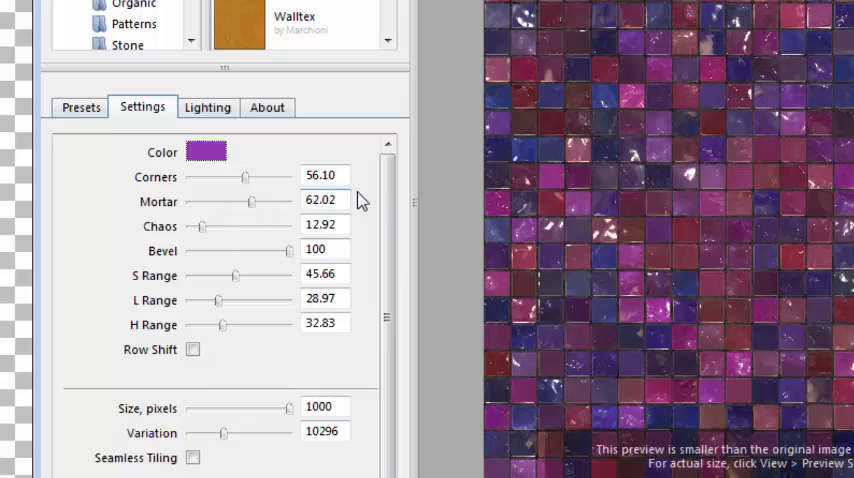
{"action": "mouse_move", "coordinate": [228, 180]}
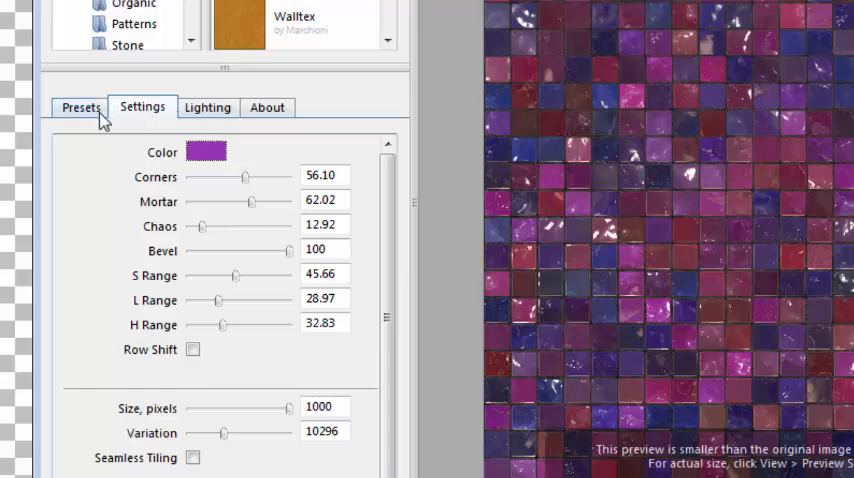
{"action": "mouse_move", "coordinate": [147, 124]}
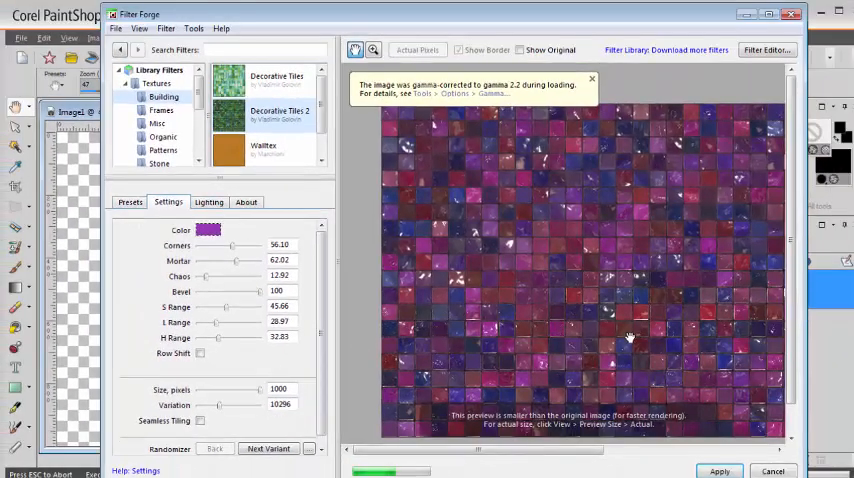
Apply the purple Decorative Tiles 2 filter and wait for rendering to finish.
{"action": "left_click", "coordinate": [719, 471]}
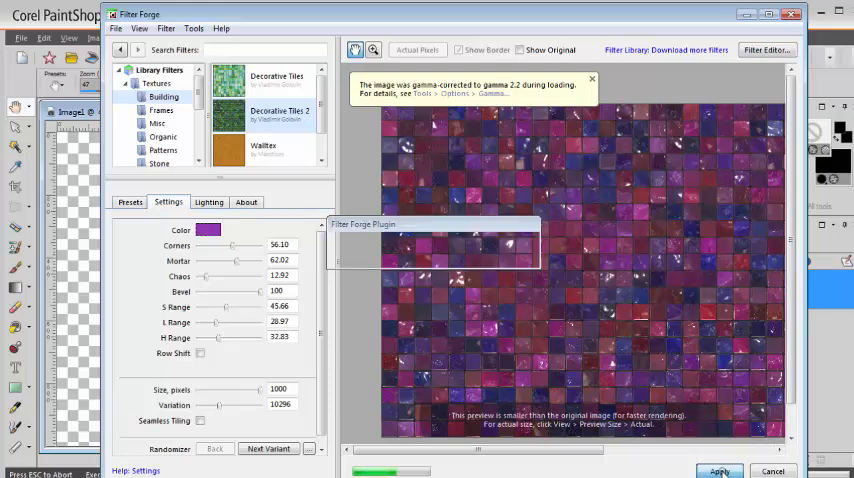
{"action": "left_click", "coordinate": [719, 471]}
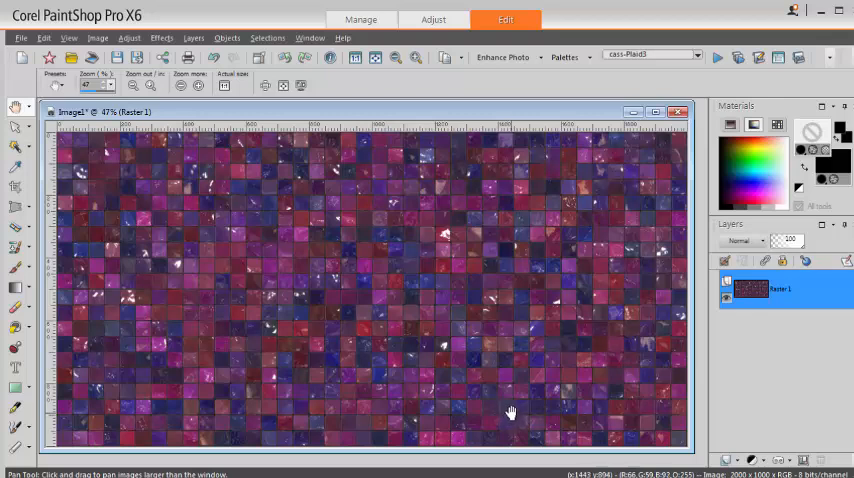
{"action": "mouse_move", "coordinate": [576, 188]}
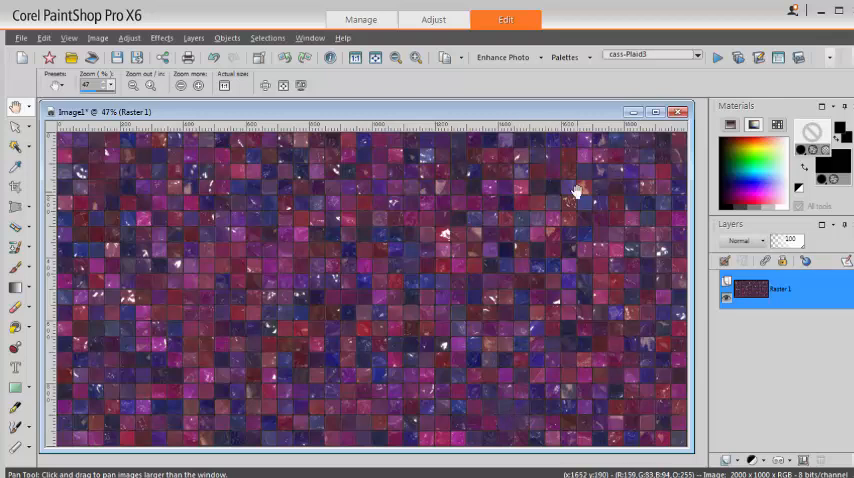
{"action": "mouse_move", "coordinate": [705, 208]}
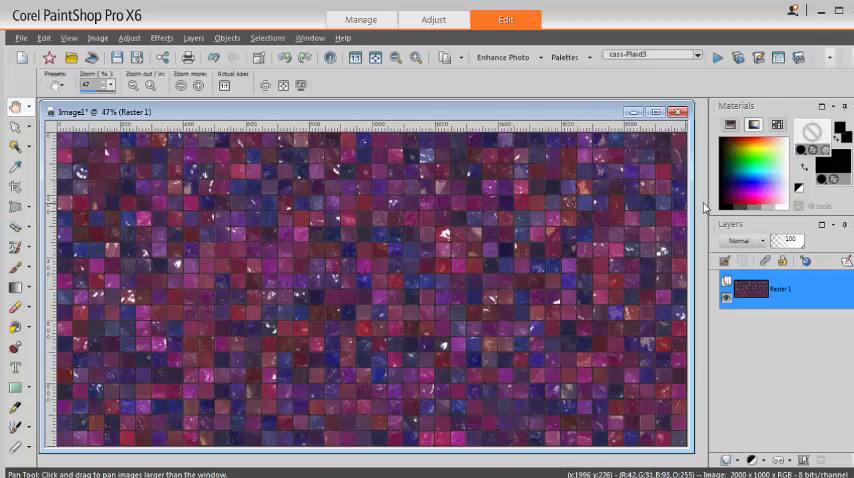